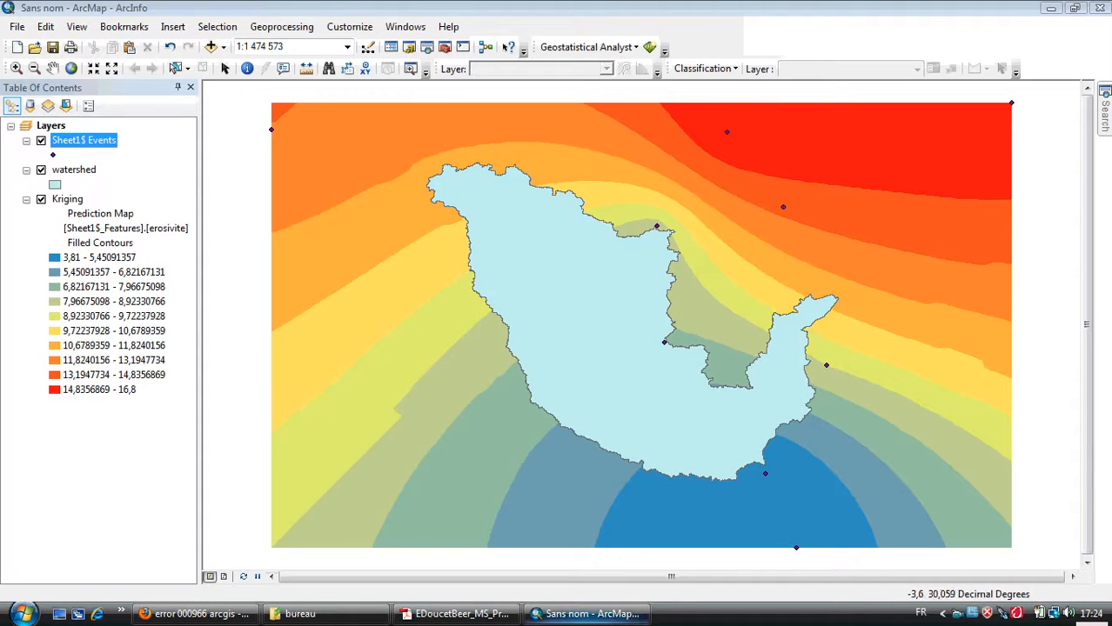
Step: Export the Kriging layer to raster, which fails with error 000966
left_click(202, 613)
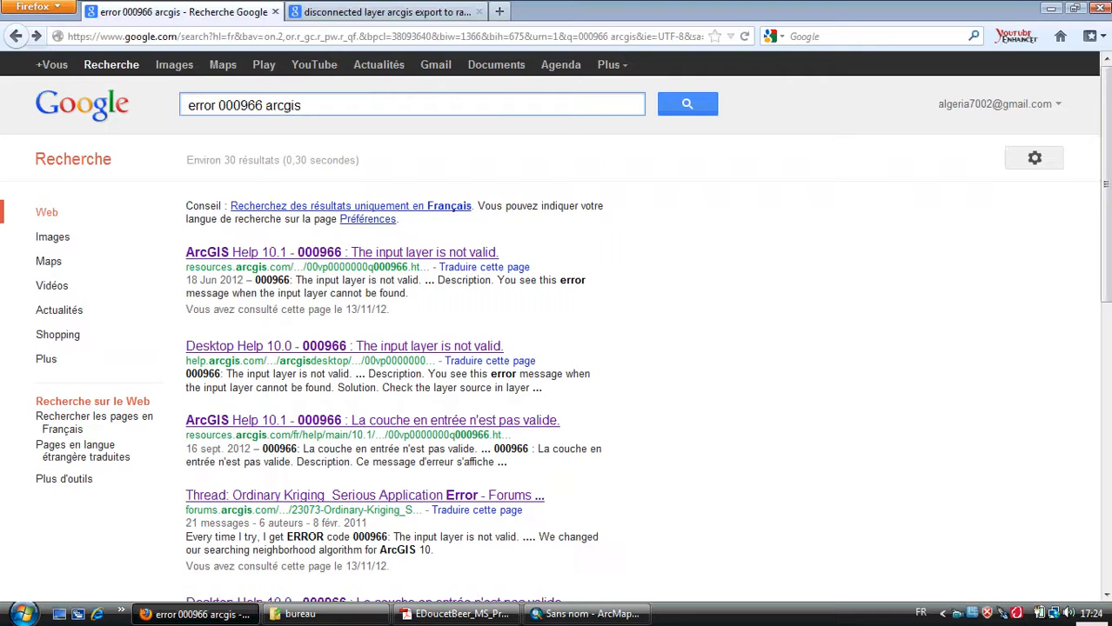
left_click(584, 614)
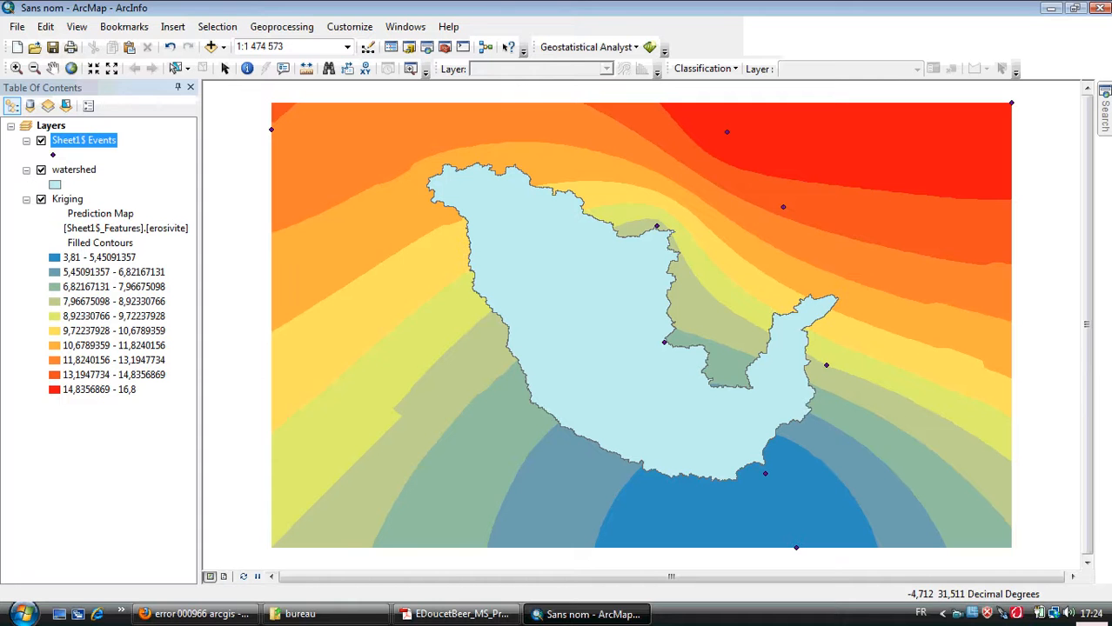
left_click(67, 198)
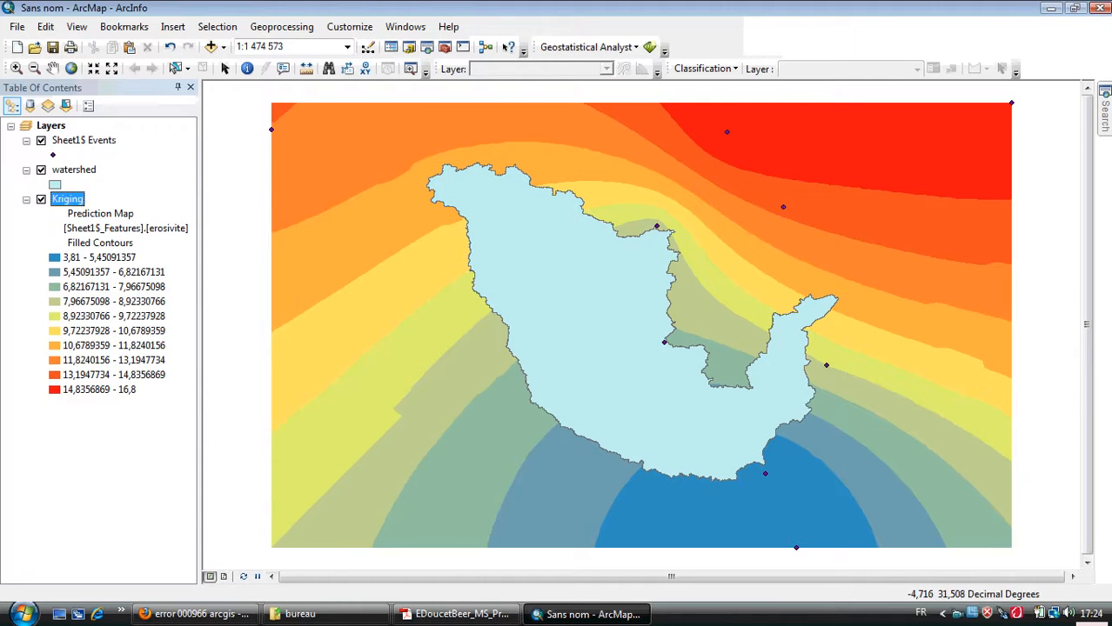
right_click(67, 198)
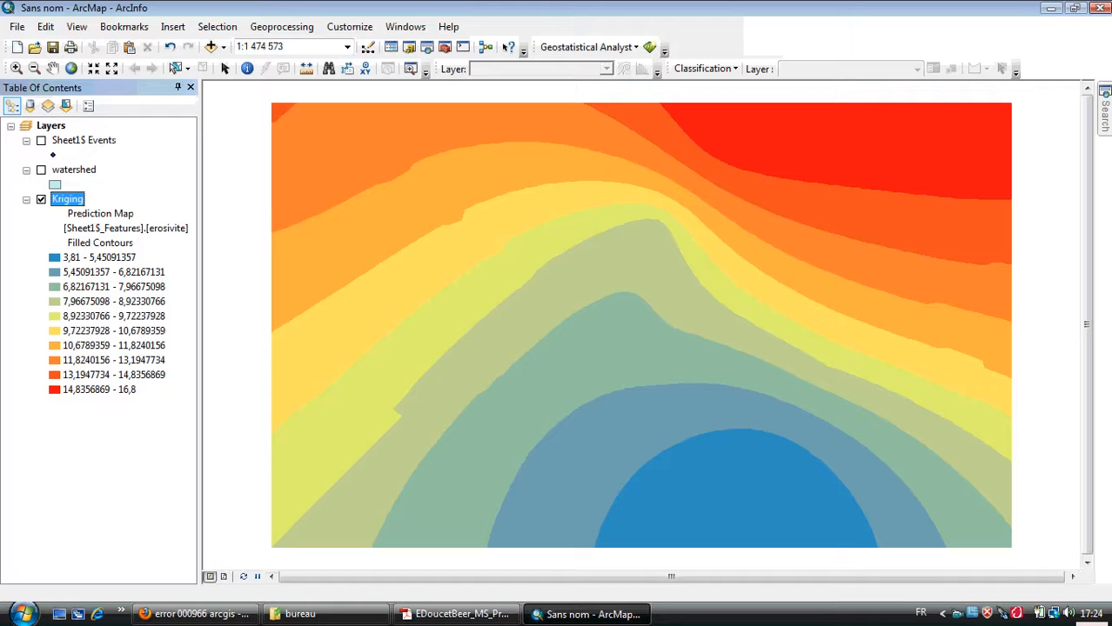
right_click(67, 198)
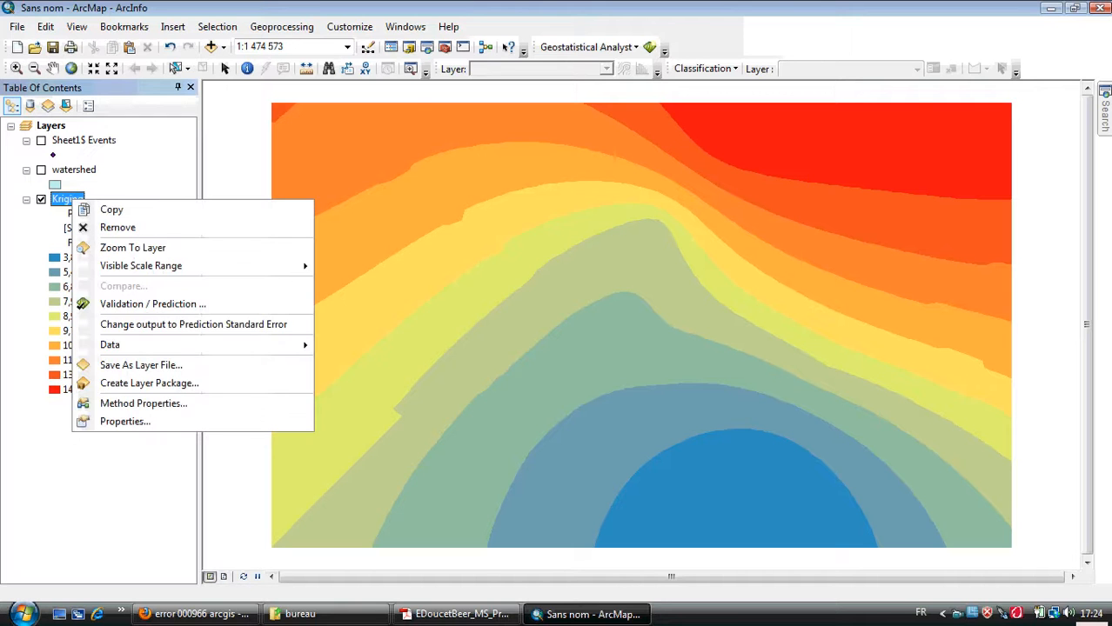
mouse_move(111, 345)
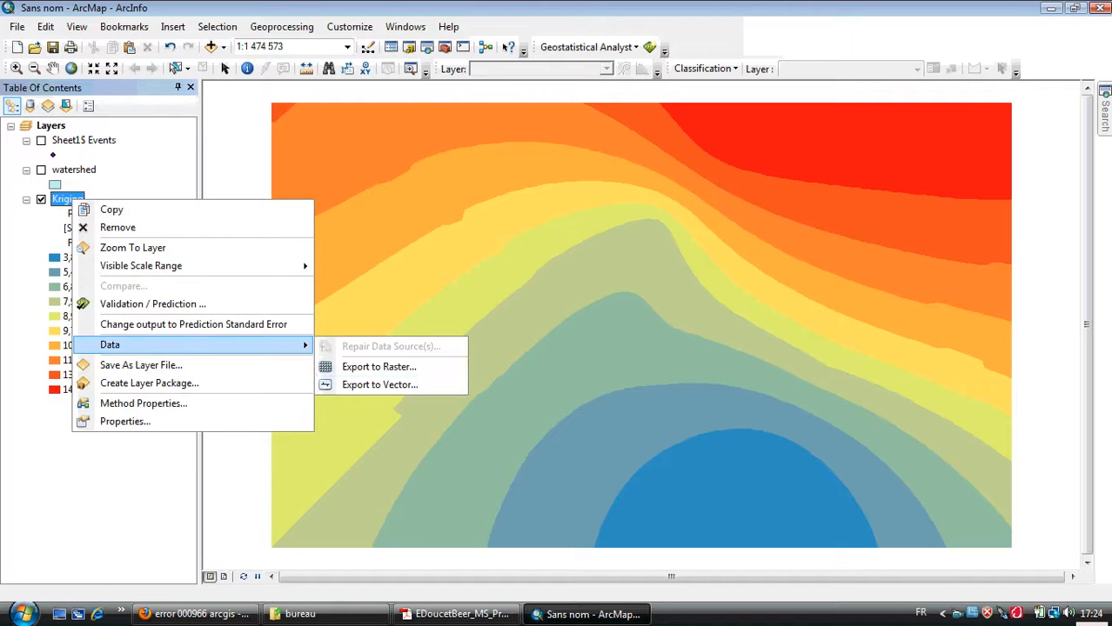
left_click(379, 366)
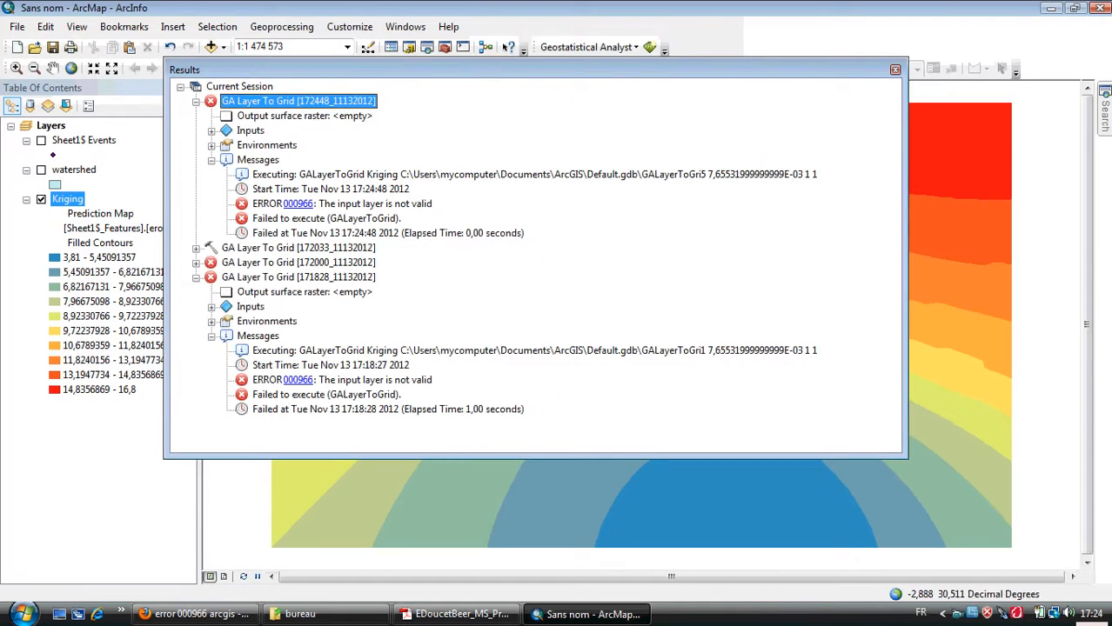
Step: Read the error 000966 help and inspect the Kriging layer's data source properties
left_click(305, 116)
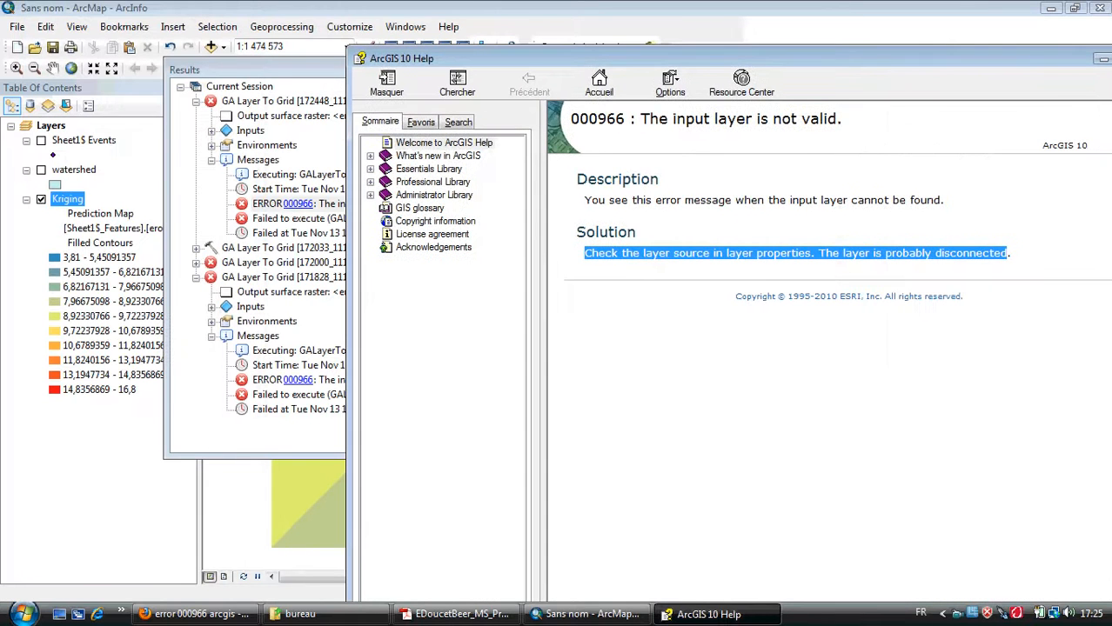
right_click(67, 198)
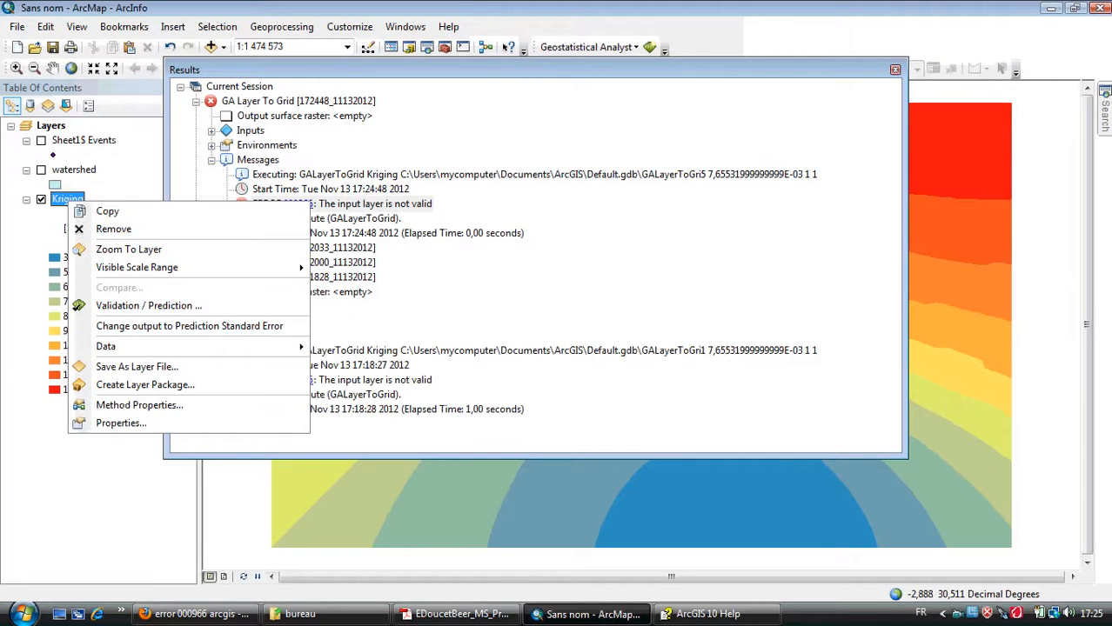
left_click(121, 423)
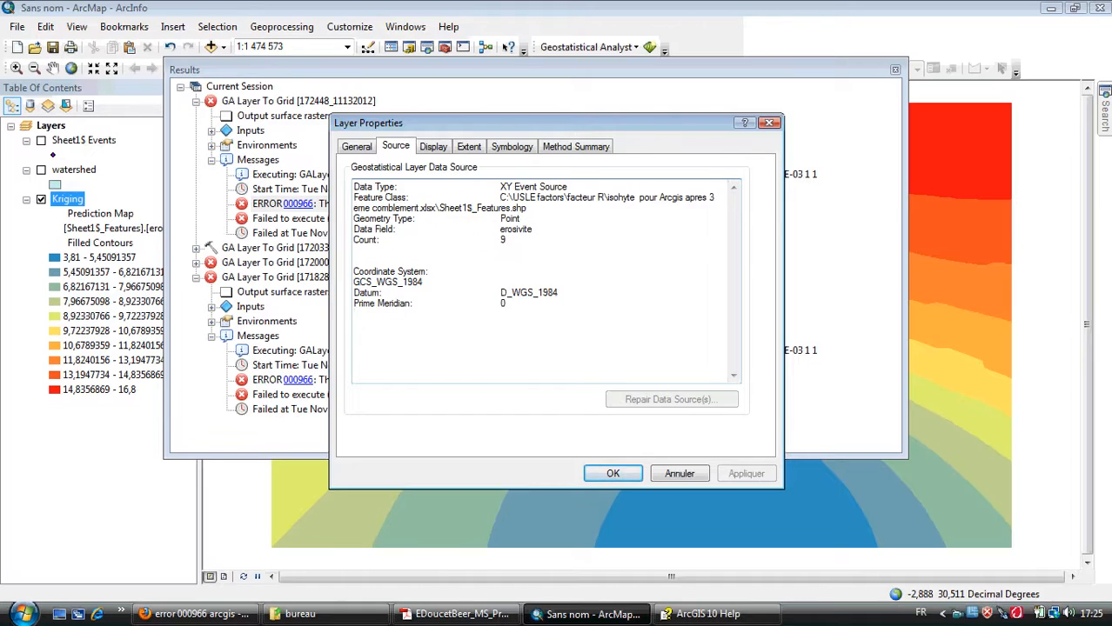
Step: Revisit the web search results, then close the Results log
left_click(196, 613)
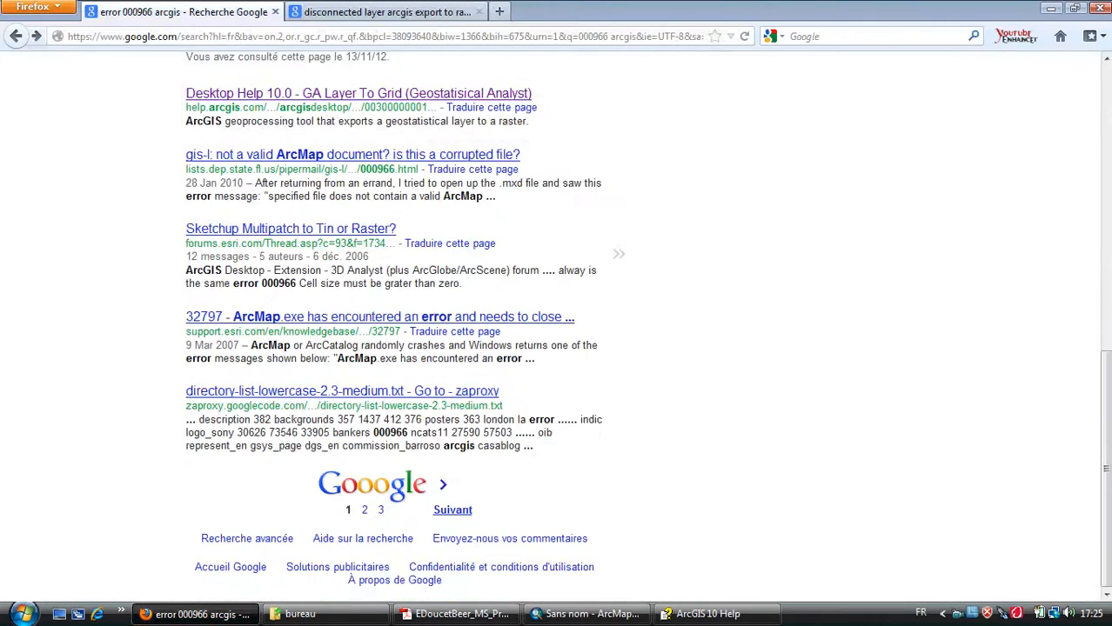
left_click(585, 614)
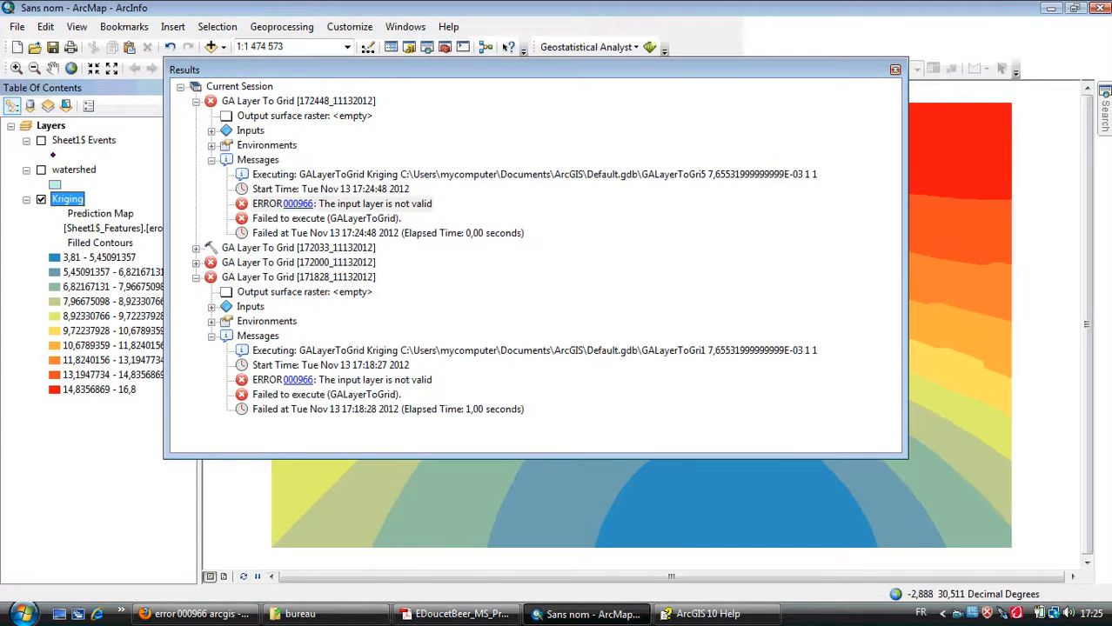
left_click(894, 70)
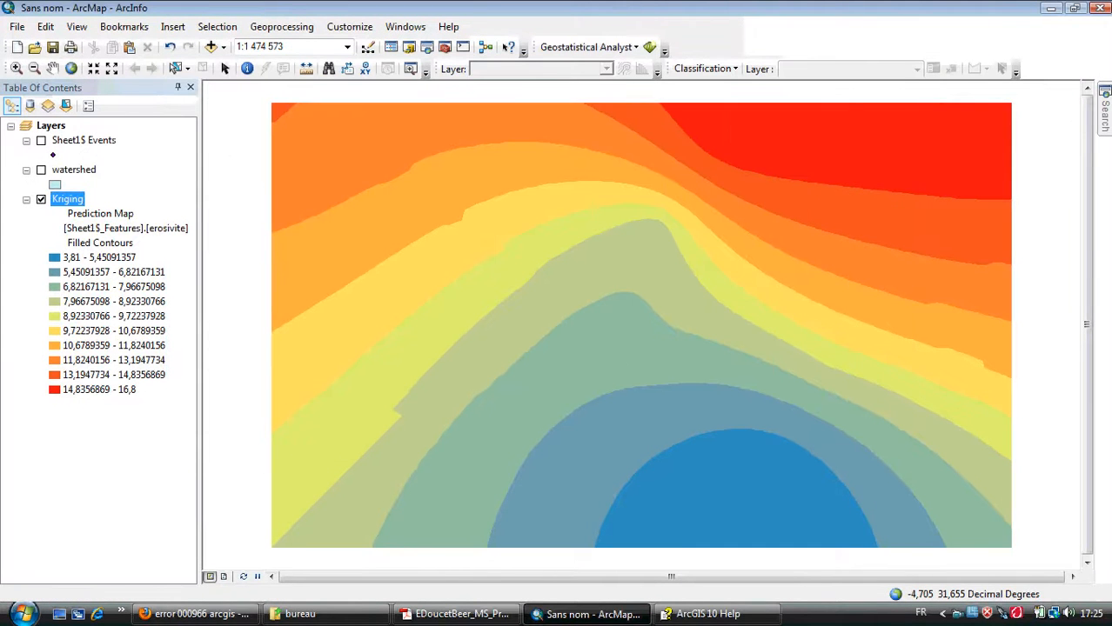
Step: Paste the copied Kriging layer into the empty map and export it as GALayerToGri6
right_click(67, 198)
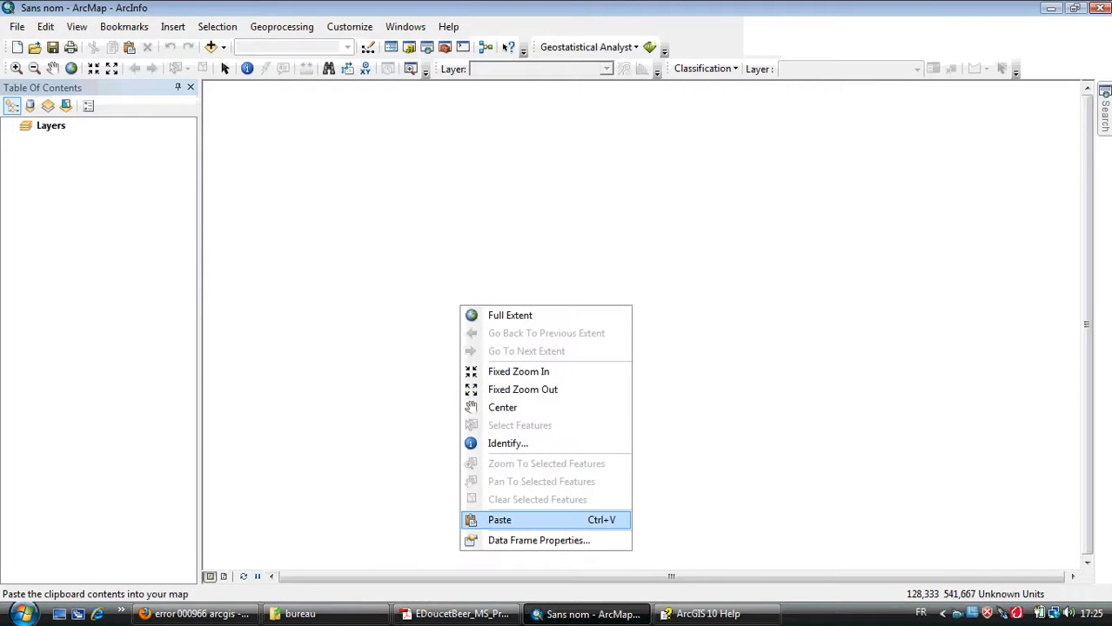
left_click(500, 520)
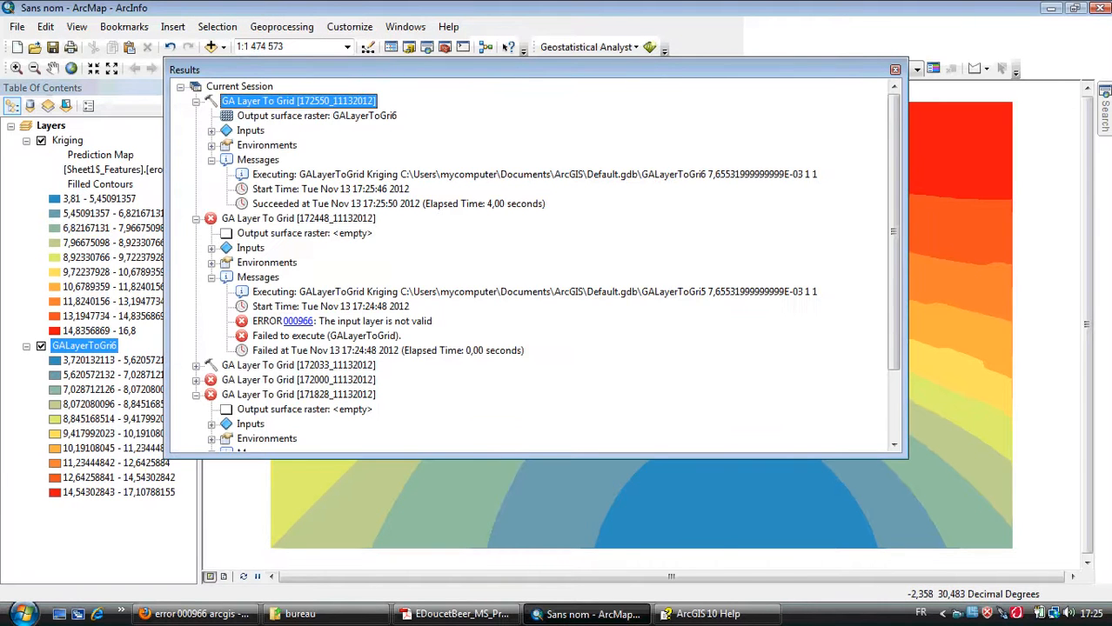
Step: Close the Results log and bring up the Add Data dropdown options
left_click(894, 70)
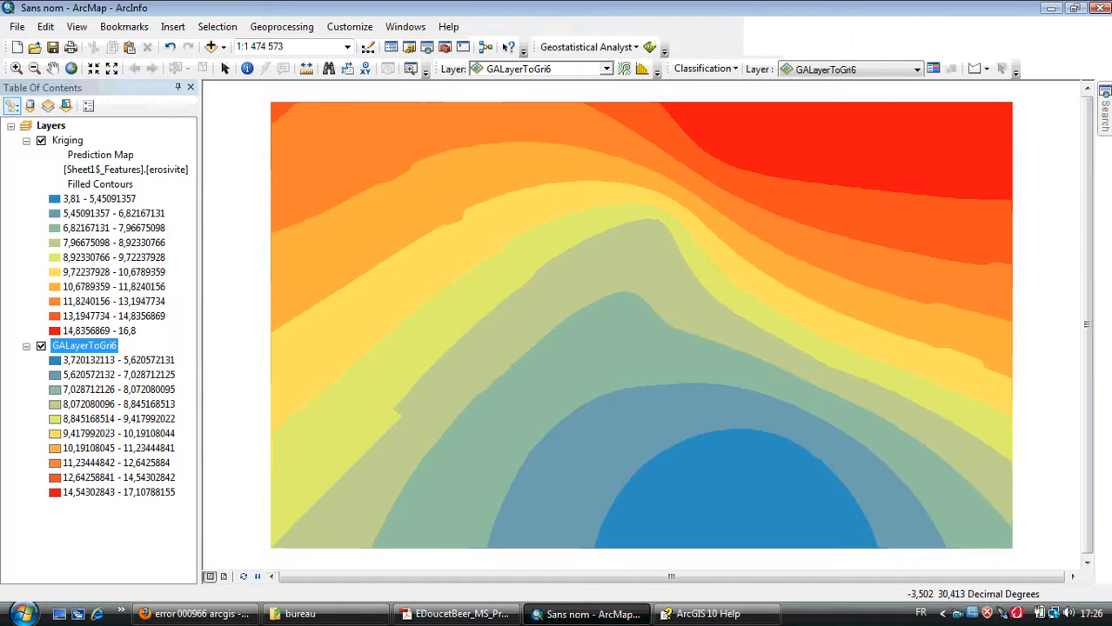
left_click(210, 46)
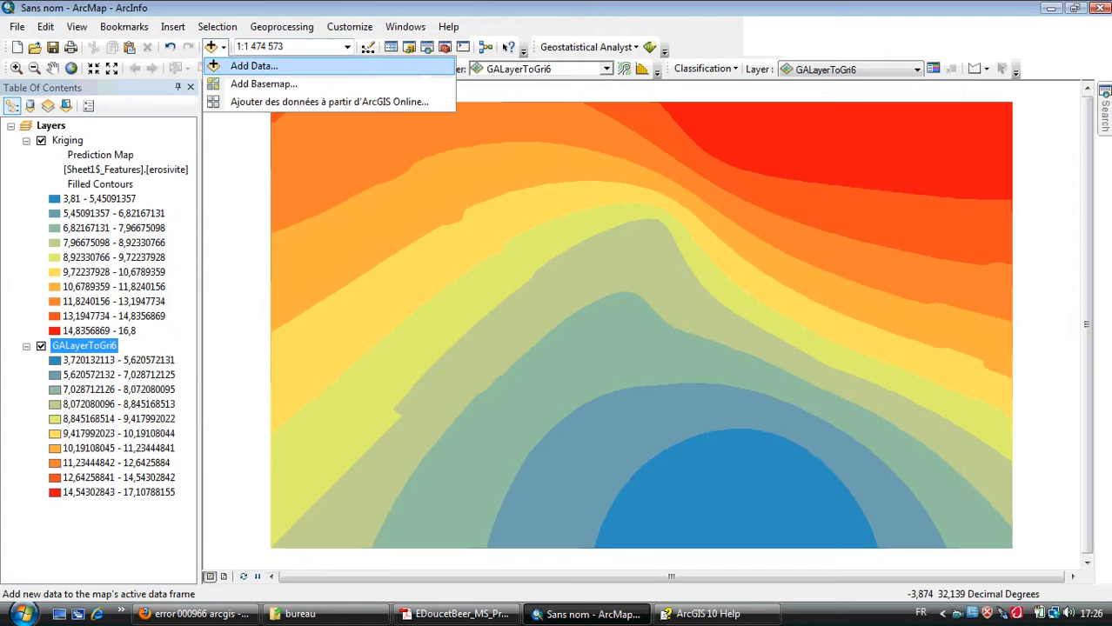
Step: Add the watershed layer and search 'mask' to reach the Extract by Mask tool
left_click(253, 65)
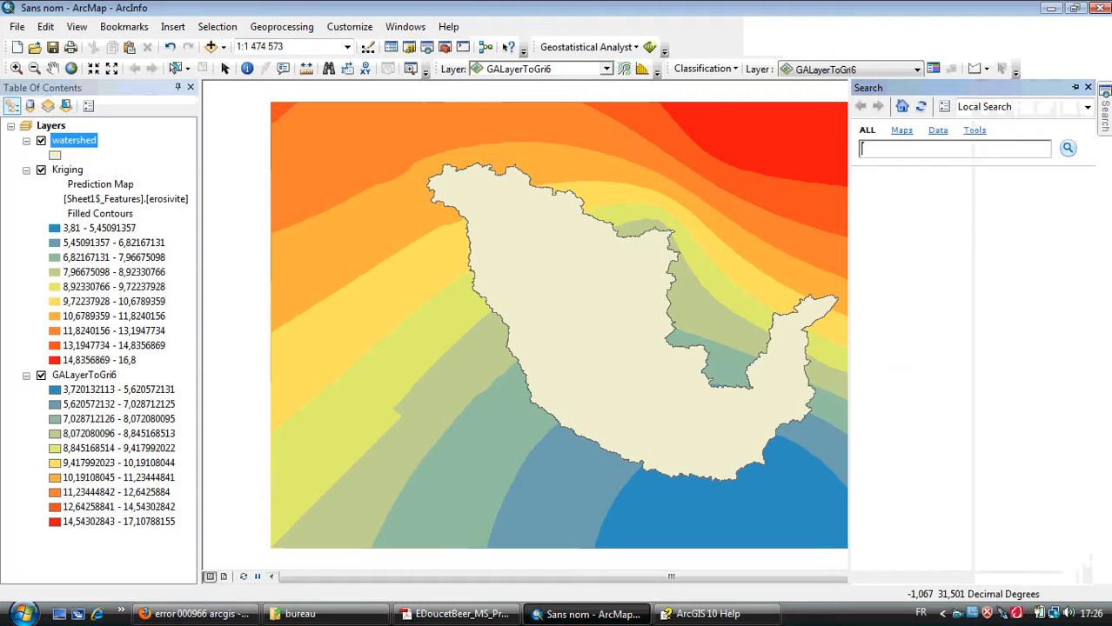
type("m")
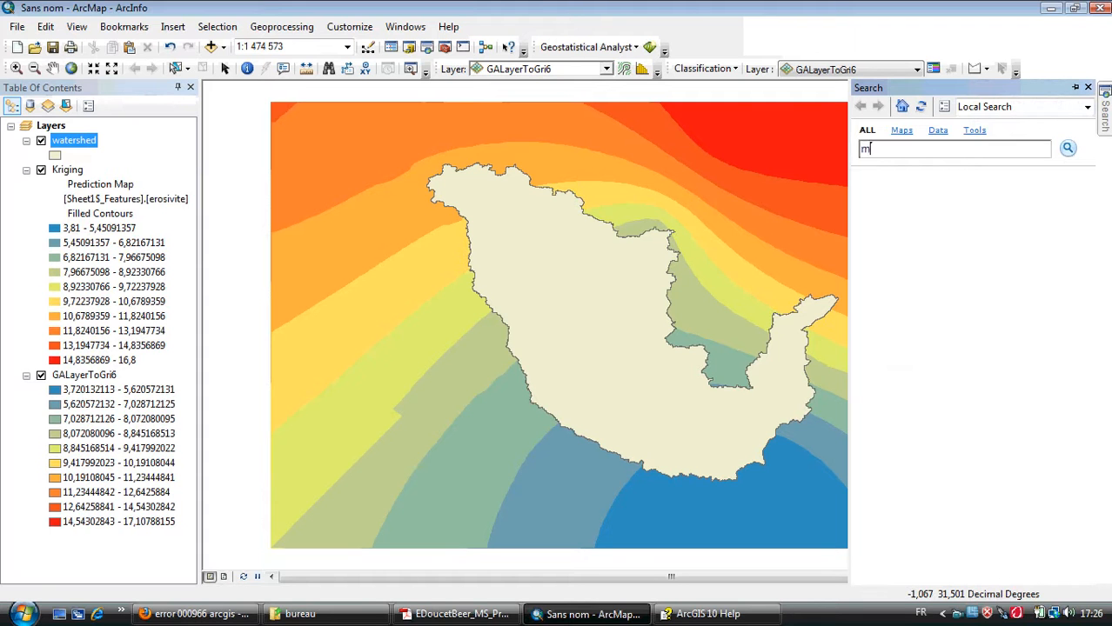
type("ask")
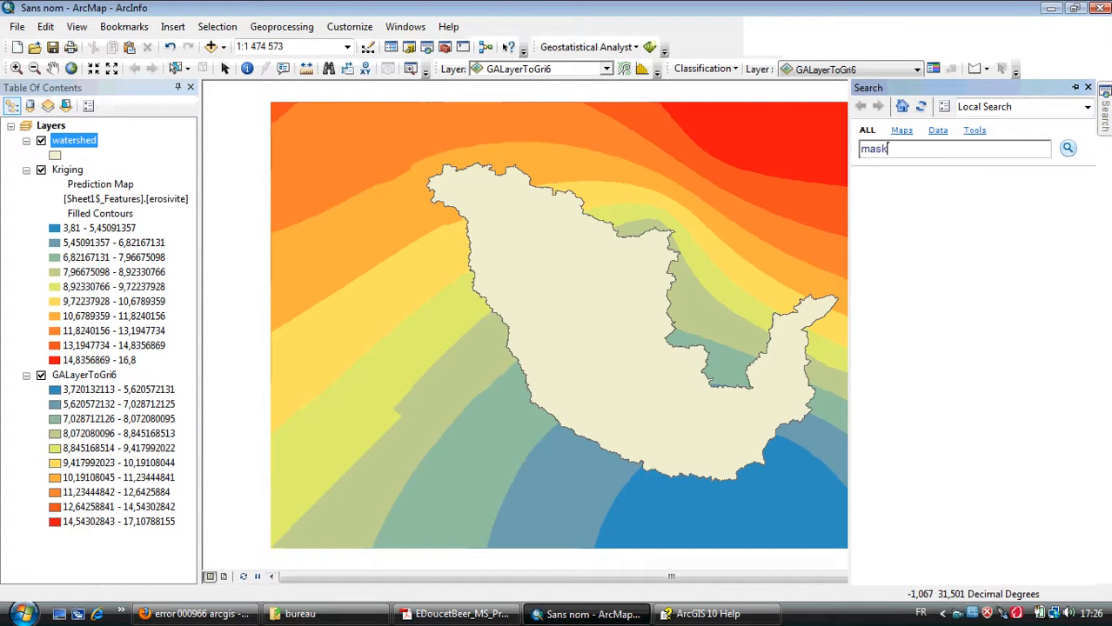
left_click(1068, 148)
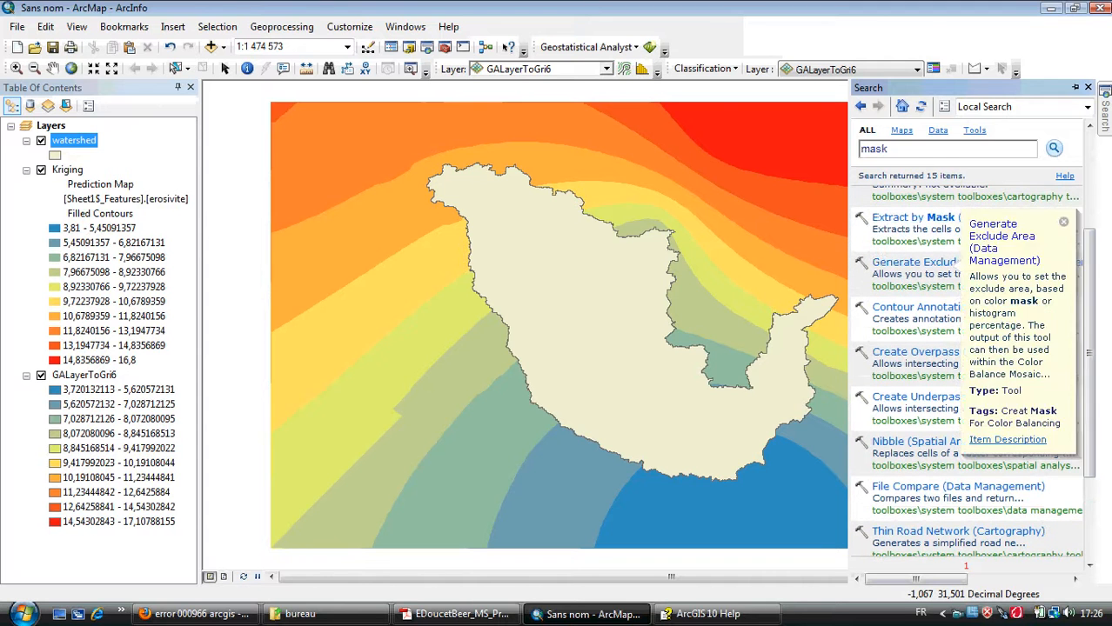
left_click(898, 217)
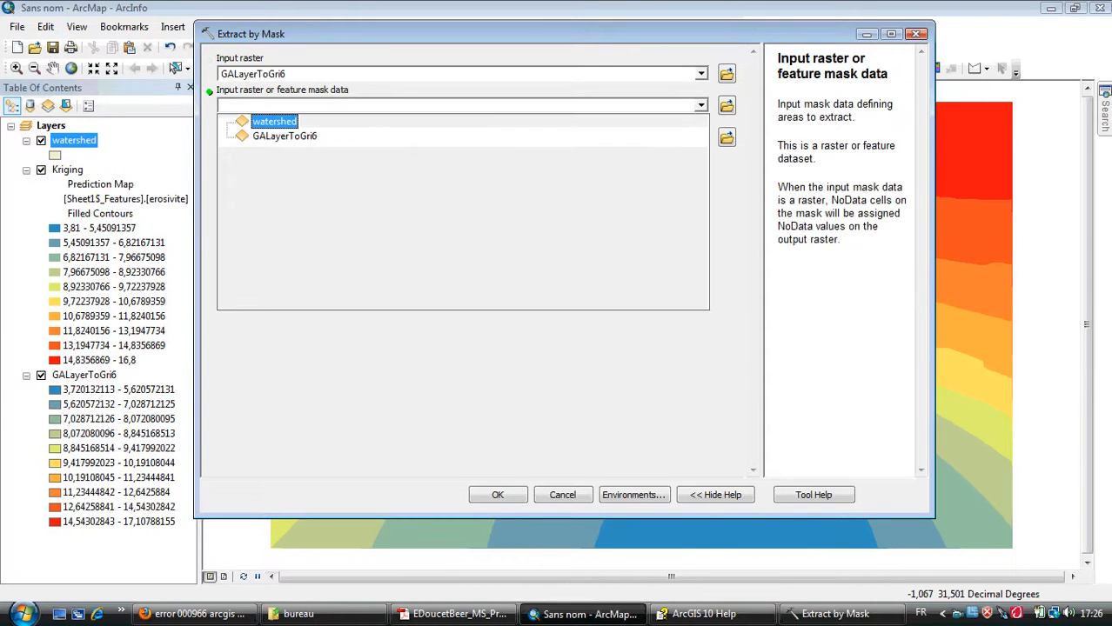
Step: Extract GALayerToGri6 by the watershed mask, creating Extract_GALa1
left_click(274, 121)
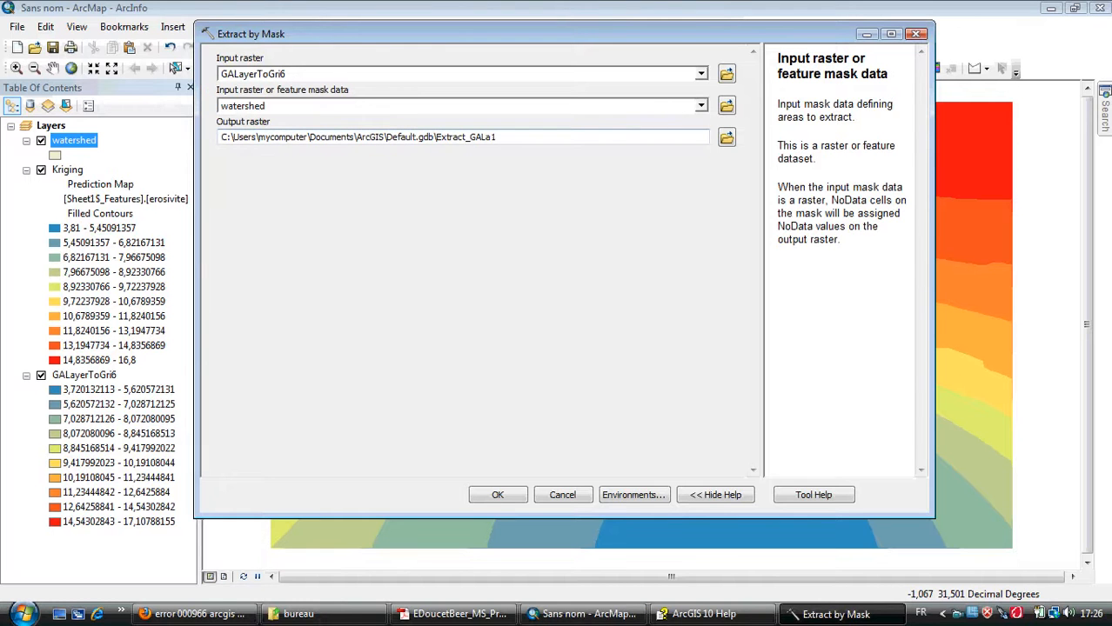
left_click(497, 494)
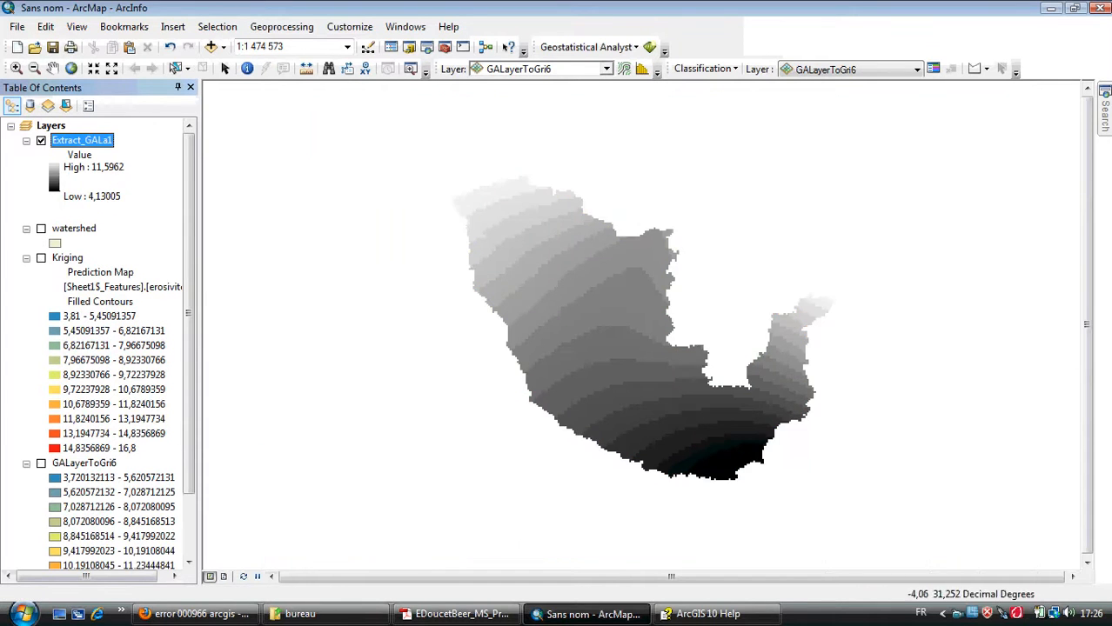
Step: Apply a stretched red-yellow-blue colour ramp to Extract_GALa1 in its Symbology properties
right_click(81, 140)
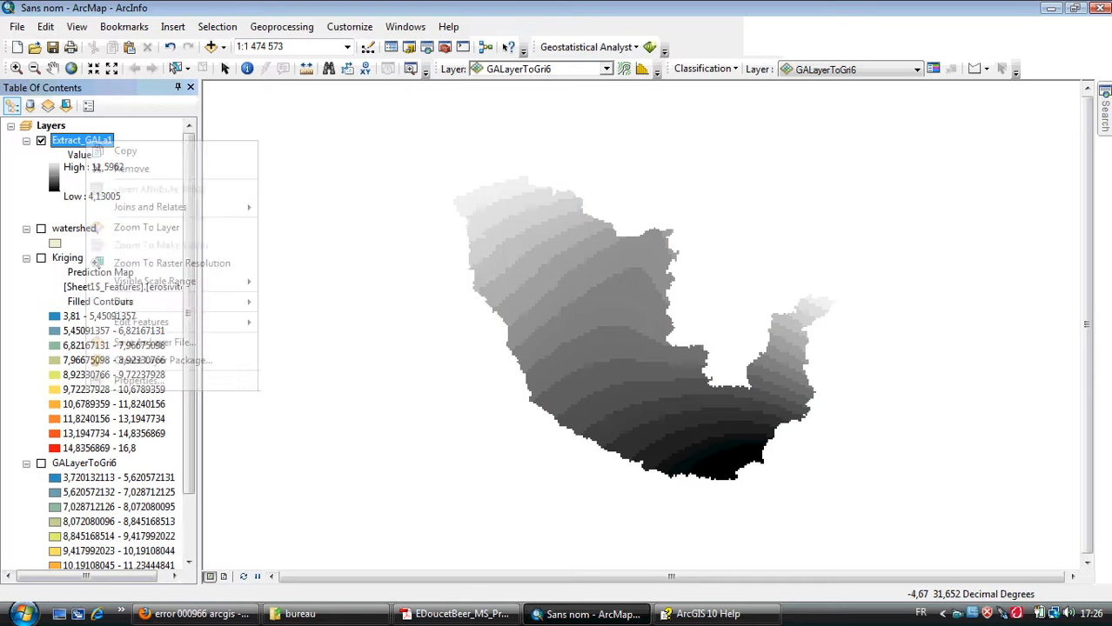
left_click(135, 381)
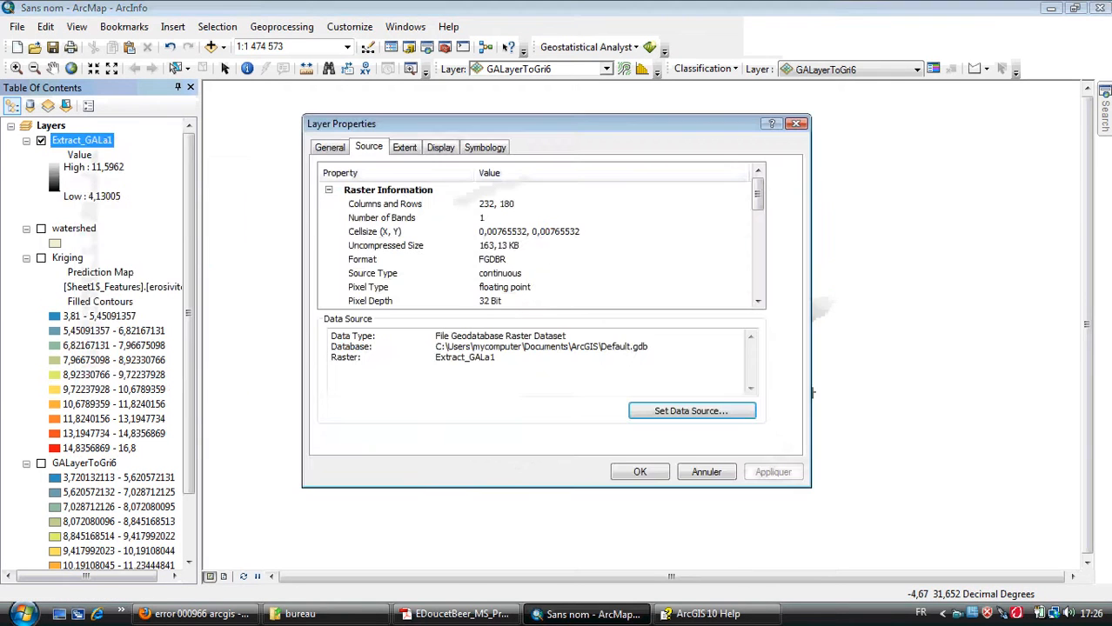
left_click(485, 146)
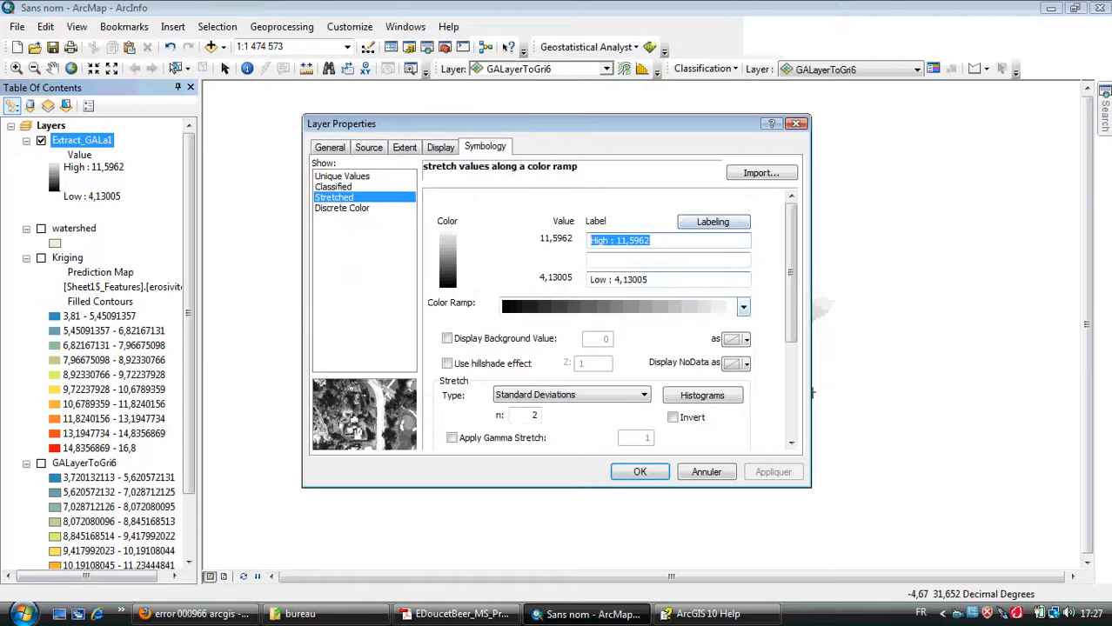
left_click(742, 306)
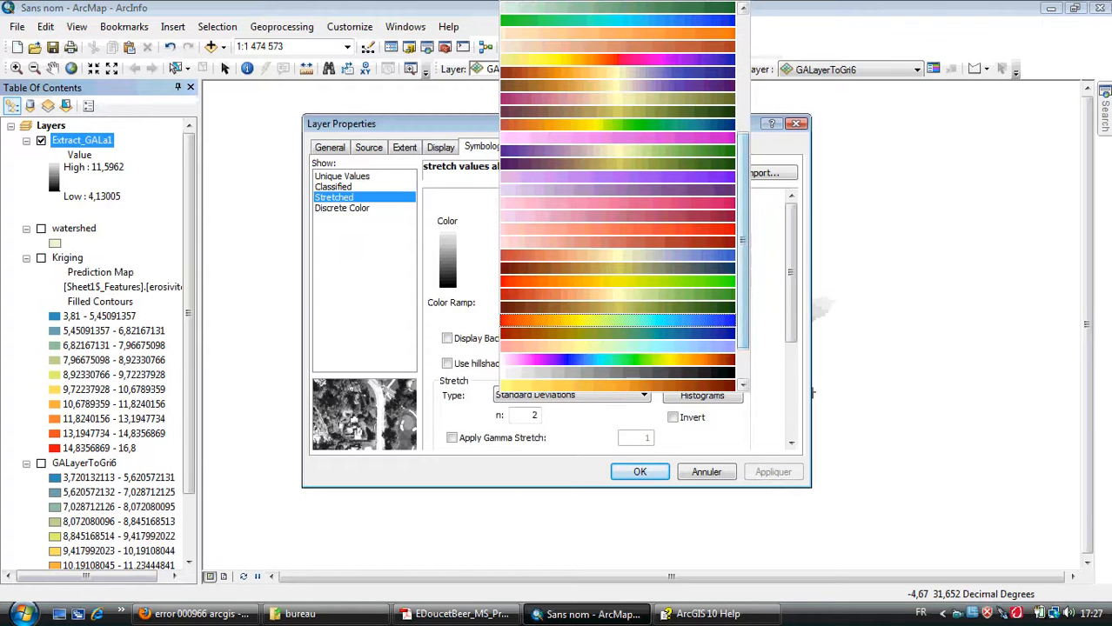
left_click(617, 305)
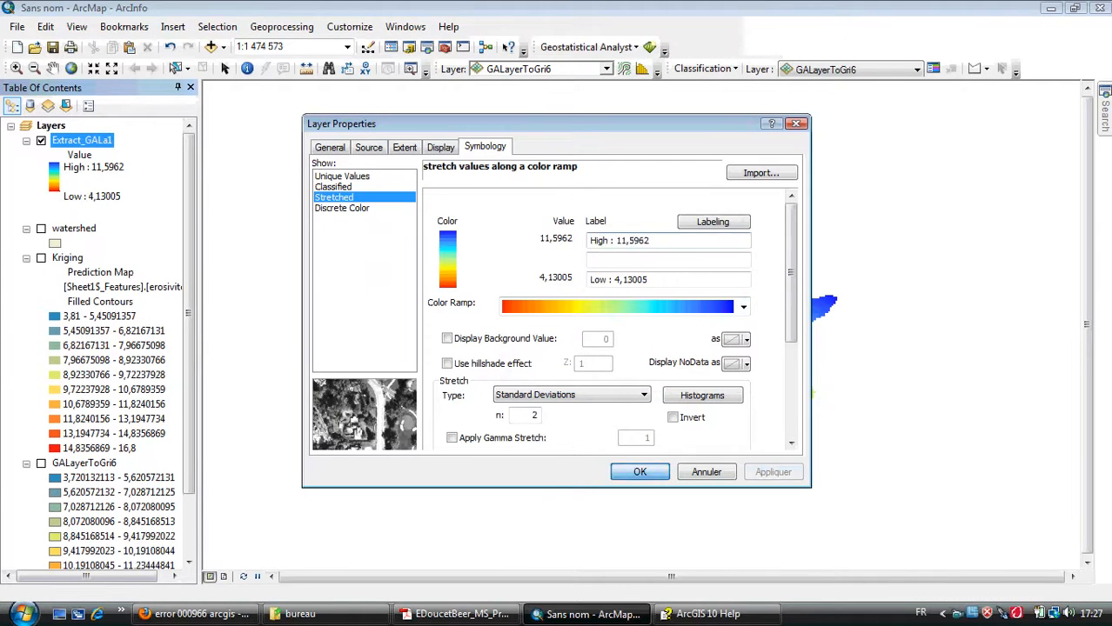
left_click(639, 471)
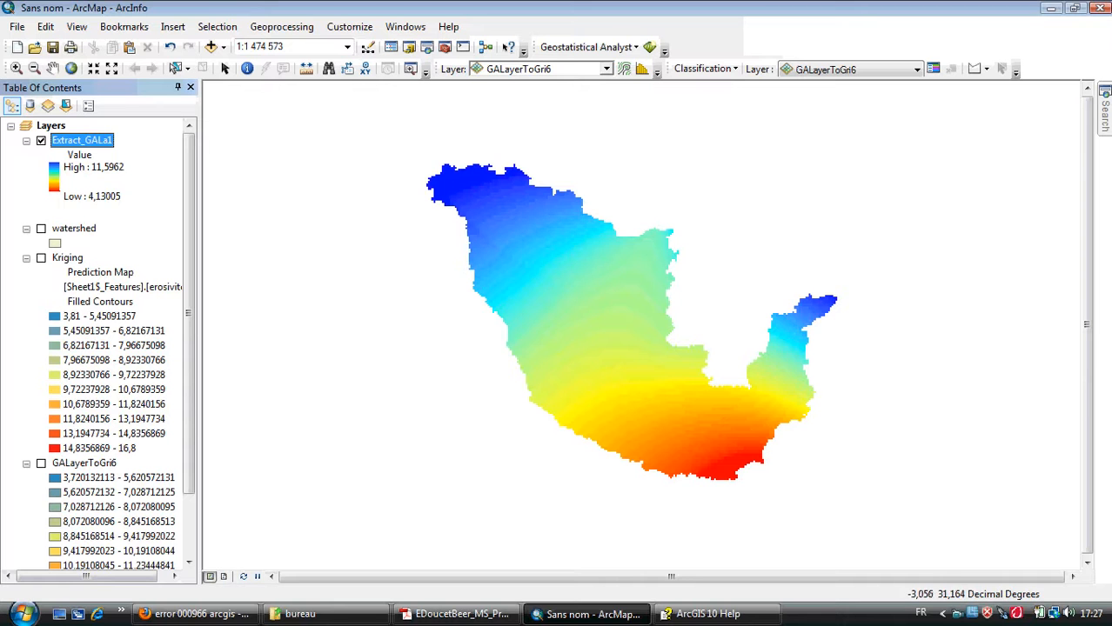